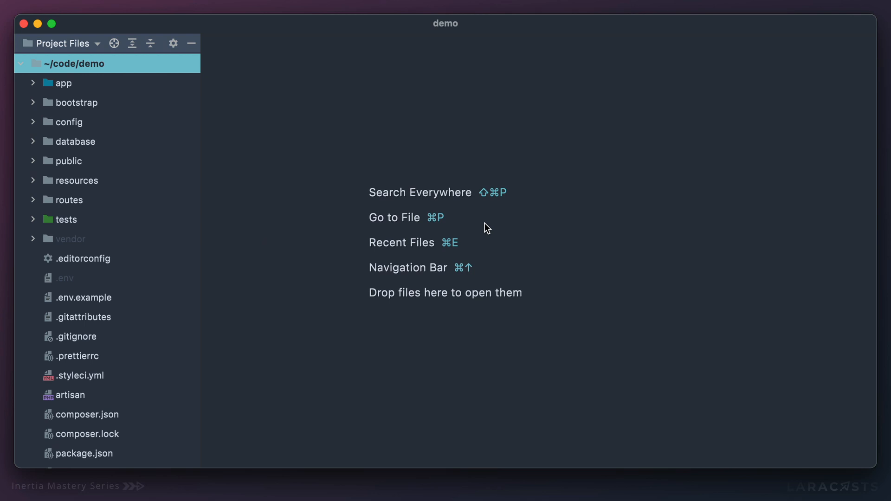
# Open routes/web.php and duplicate the /settings route block at the bottom of the file.
pyautogui.write('rweb')
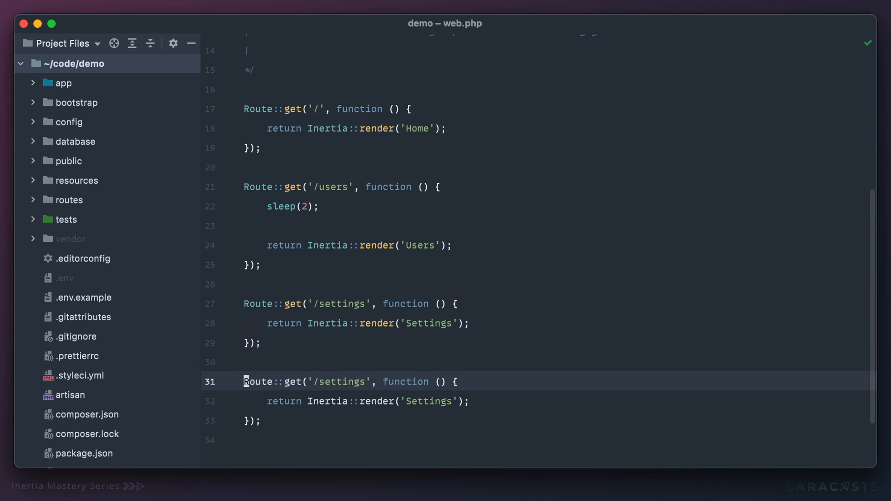
# Make the copied route Route::post('/logout') with body dd('logging the user out').
pyautogui.write('logout')
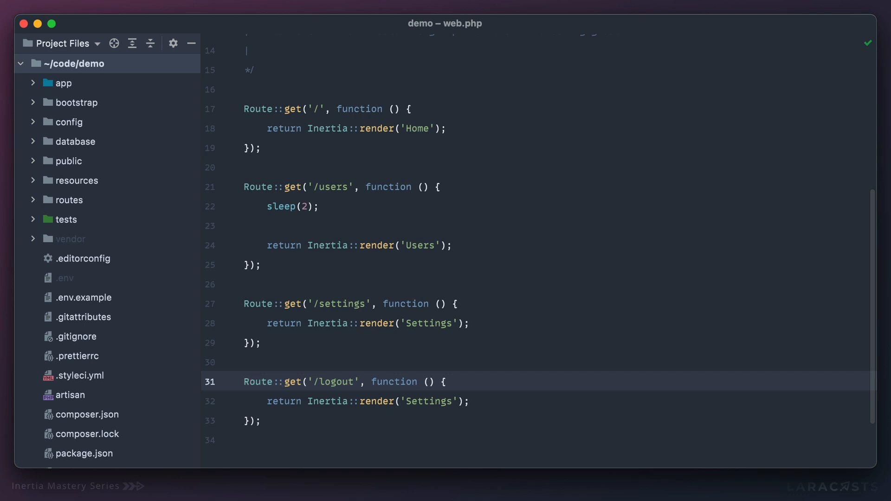
pyautogui.write('post')
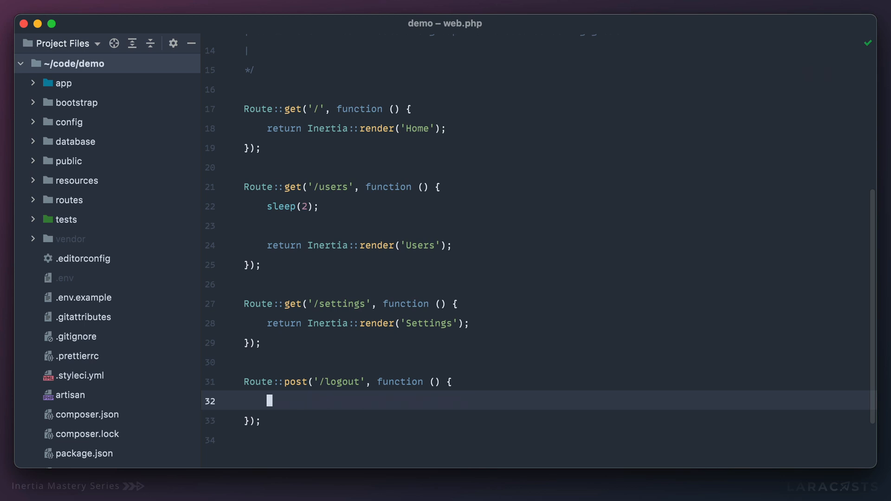
pyautogui.write("dd('')")
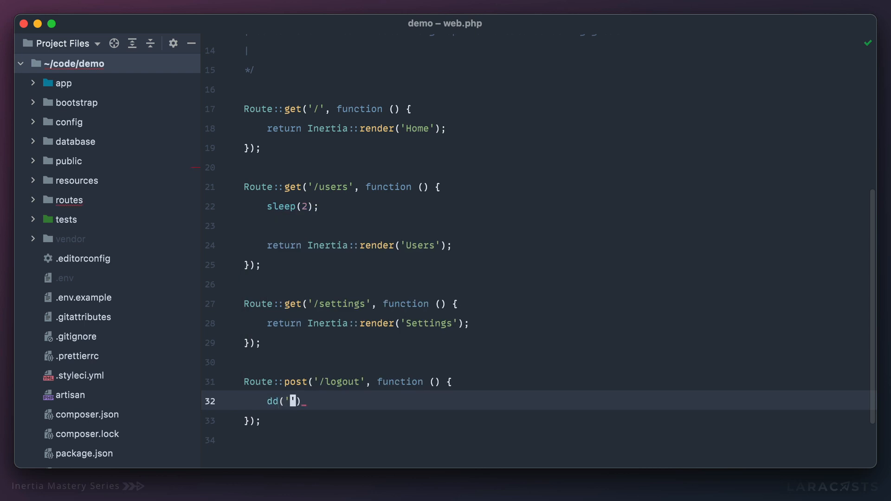
pyautogui.write('logging the user out')
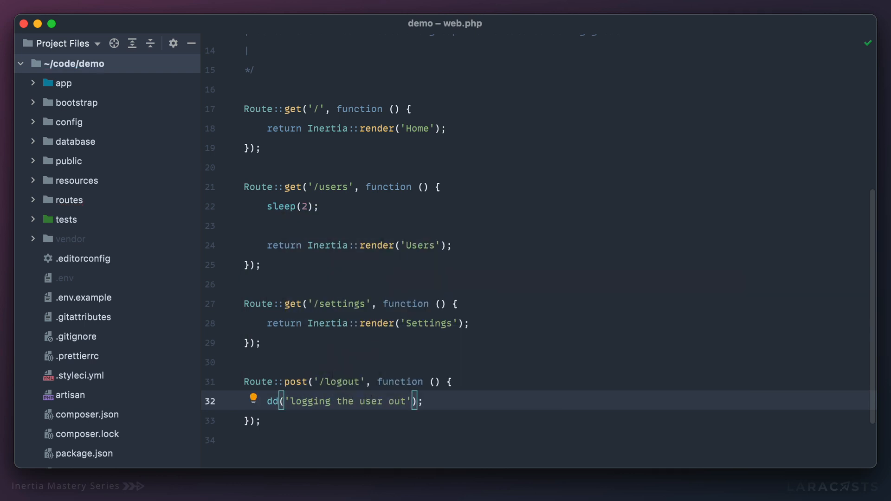
pyautogui.write('rweb')
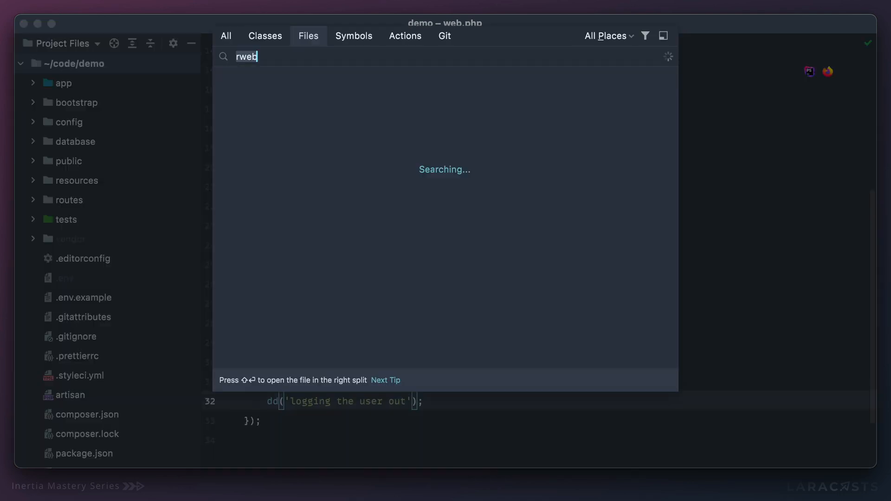
# Duplicate the Settings item in Nav.vue as a 'Log Out' link with href="/logout".
pyautogui.press('enter')
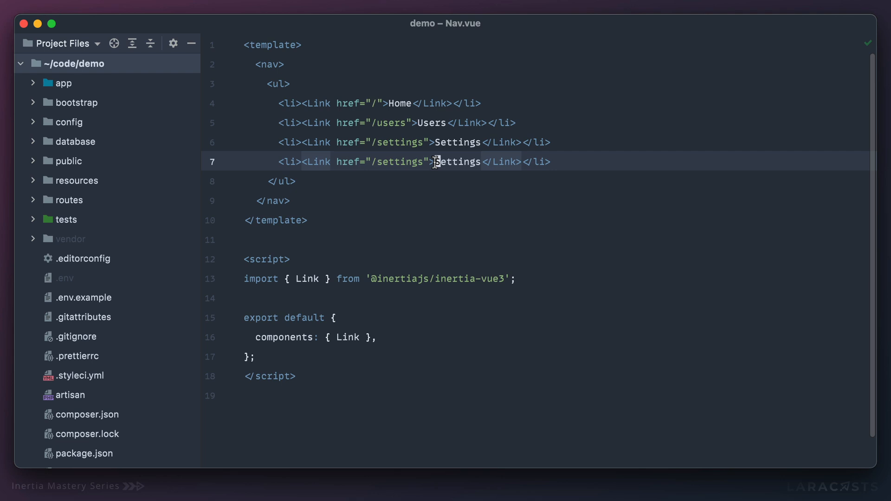
pyautogui.write('Log Out')
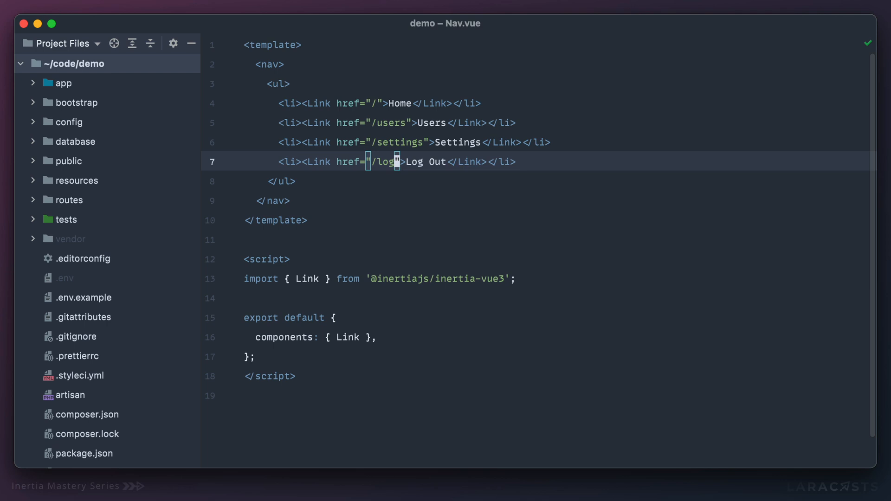
pyautogui.write('out')
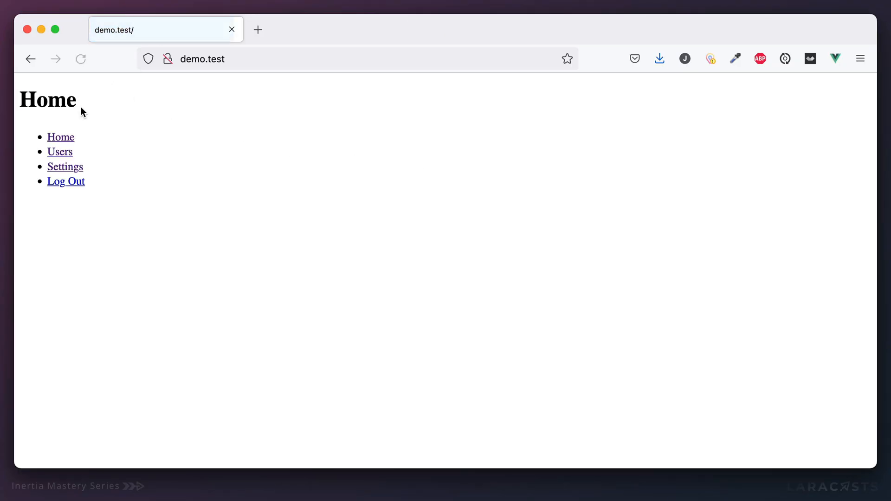
pyautogui.moveTo(65, 181)
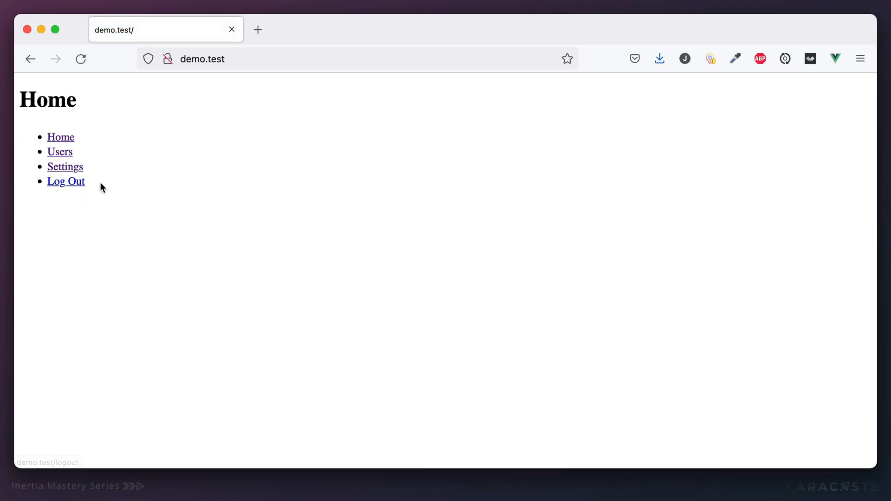
# Follow Log Out and highlight the MethodNotAllowedHttpException 'GET not supported' message.
pyautogui.click(66, 180)
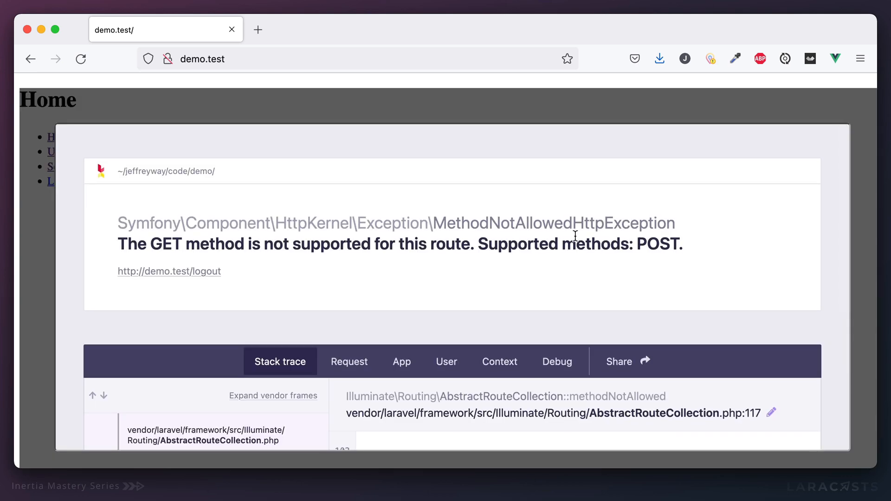
pyautogui.moveTo(118, 244); pyautogui.dragTo(369, 244)
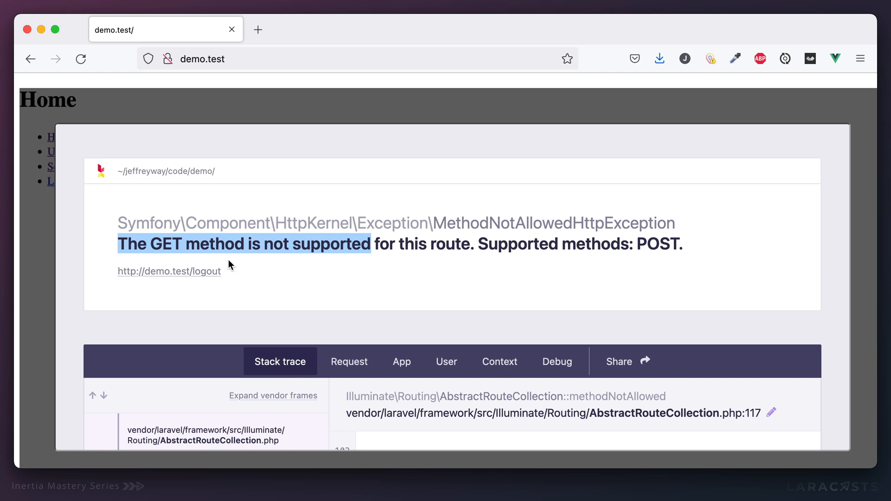
pyautogui.moveTo(614, 235)
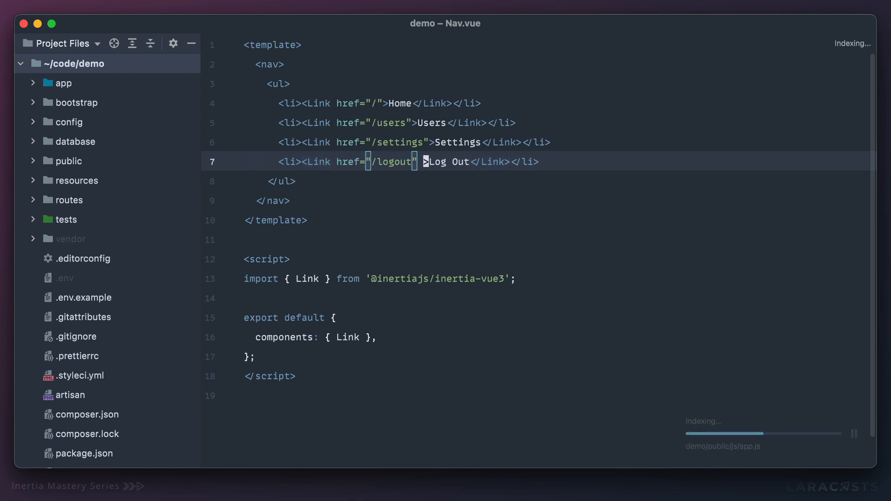
# Add method="post" to the Log Out Link and watch its POST /logout request in Network.
pyautogui.write('method="po')
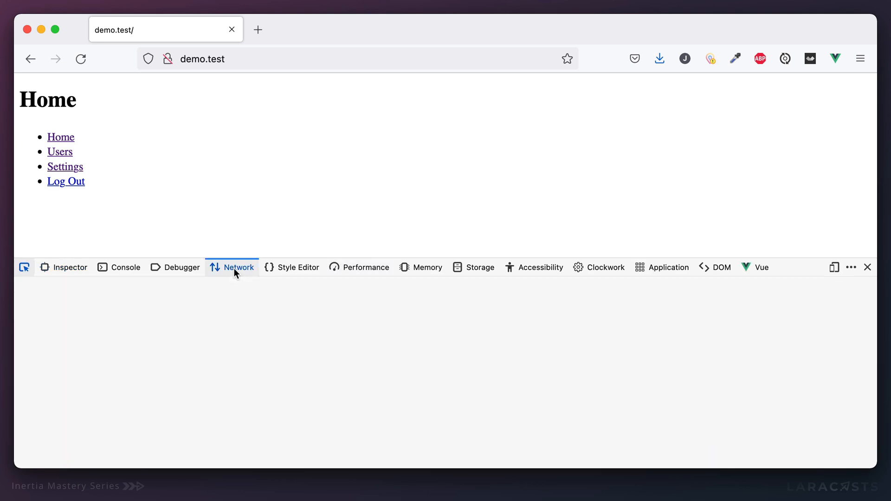
pyautogui.click(238, 267)
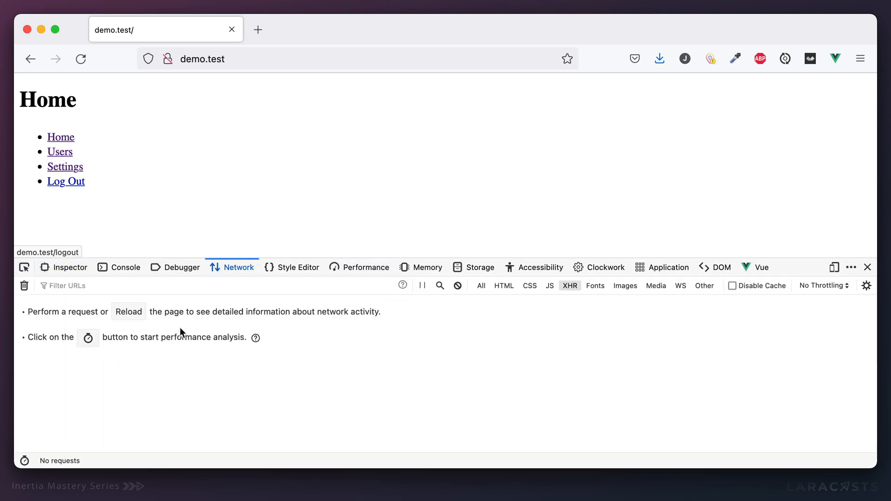
pyautogui.click(65, 181)
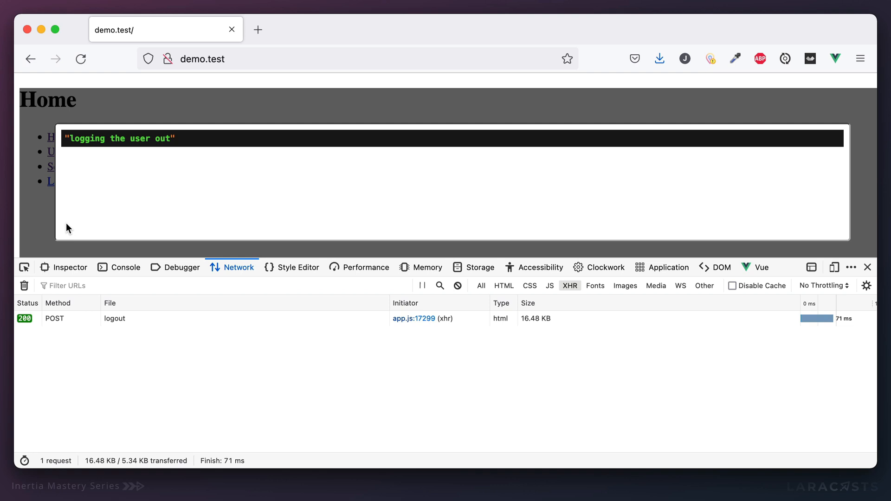
pyautogui.moveTo(79, 340)
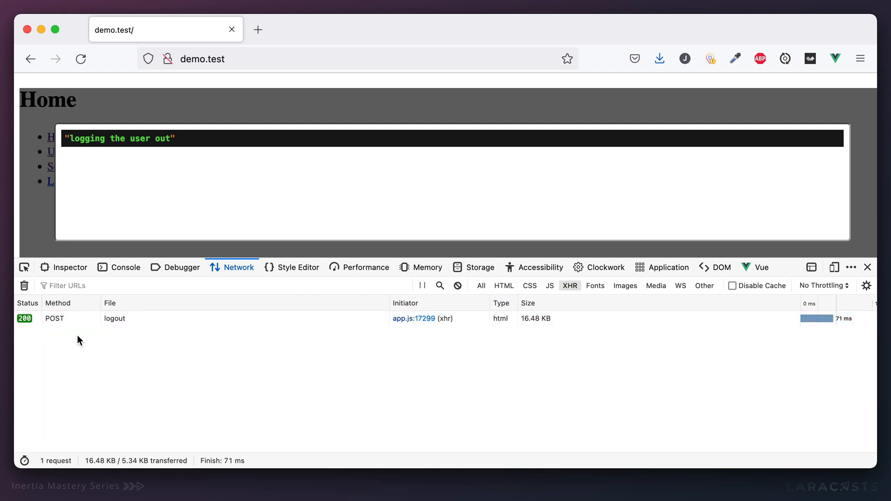
pyautogui.moveTo(313, 164)
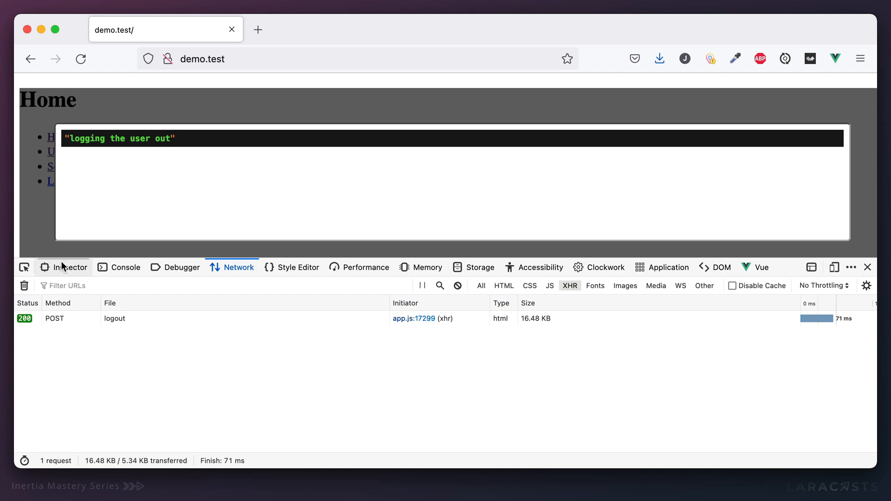
# Inspect the Log Out link's <a href="/logout"> markup, then close the developer tools.
pyautogui.click(63, 267)
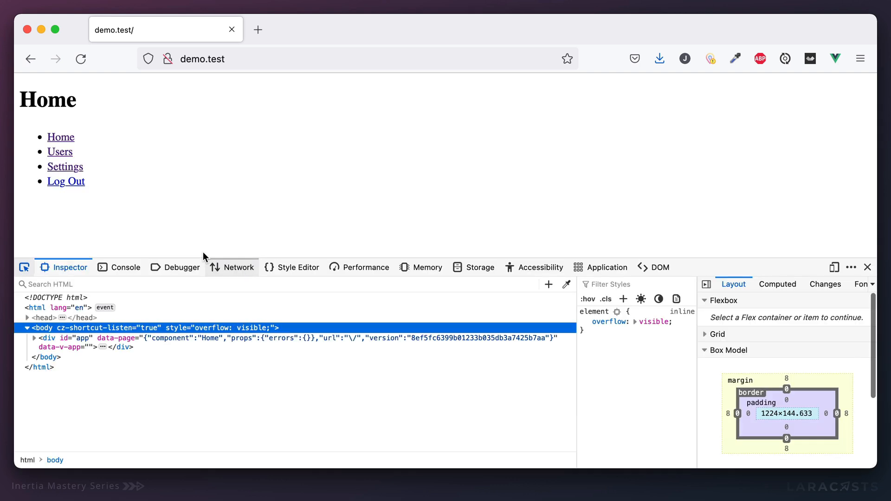
pyautogui.click(65, 180)
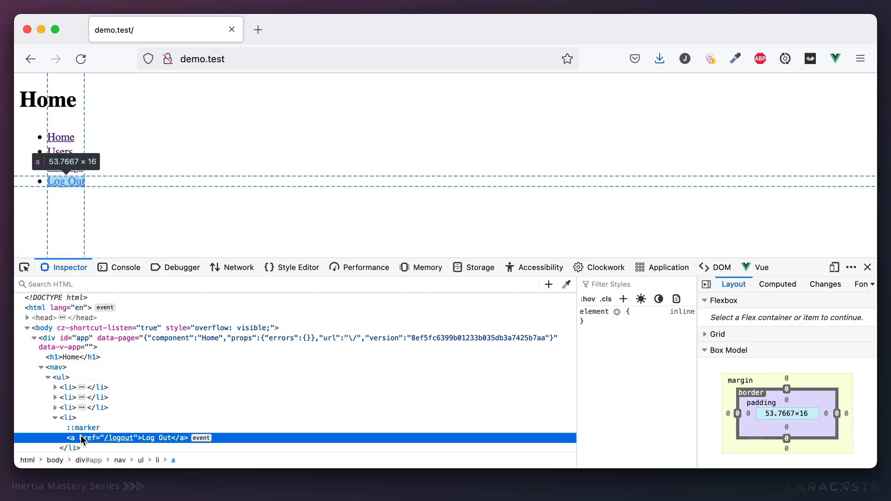
pyautogui.moveTo(201, 438)
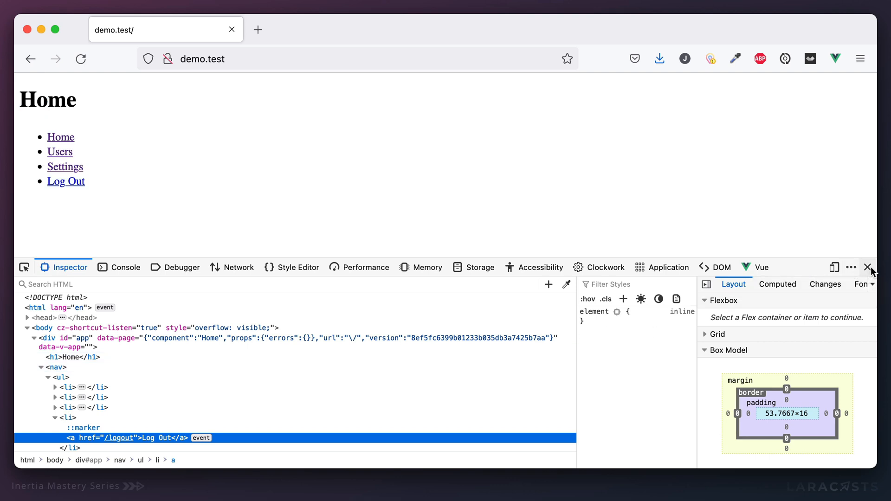
pyautogui.moveTo(869, 267)
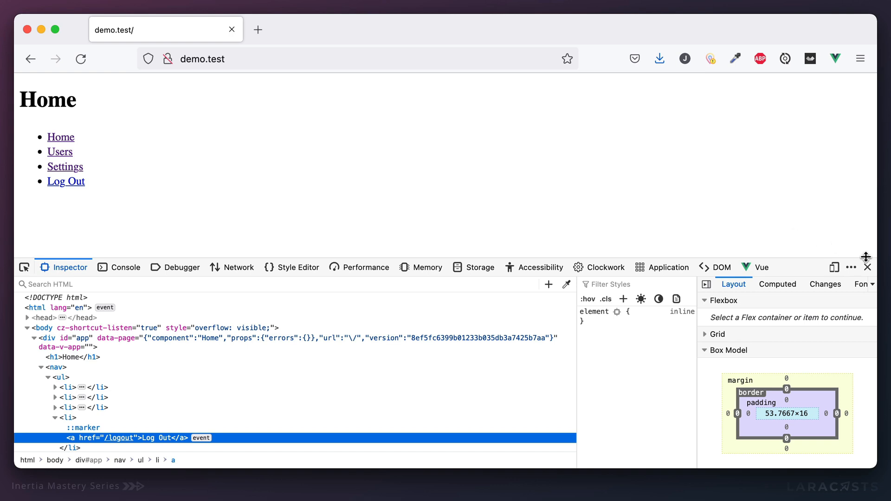
pyautogui.click(867, 267)
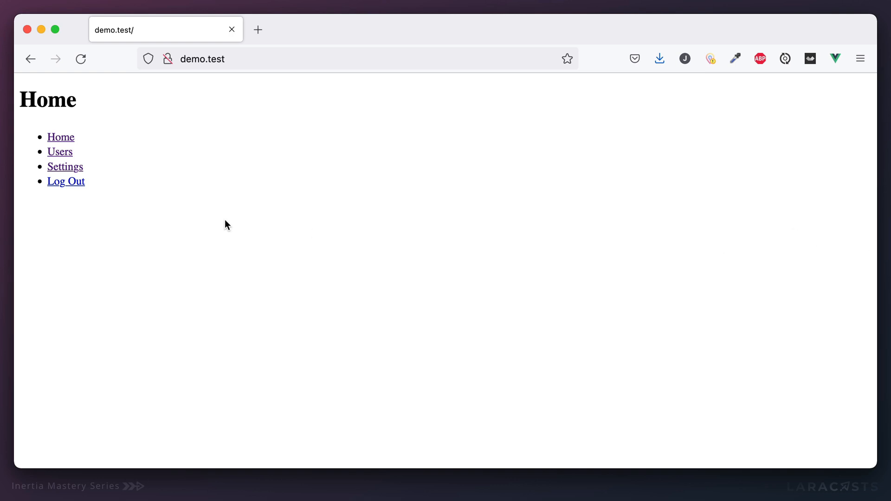
pyautogui.moveTo(66, 182)
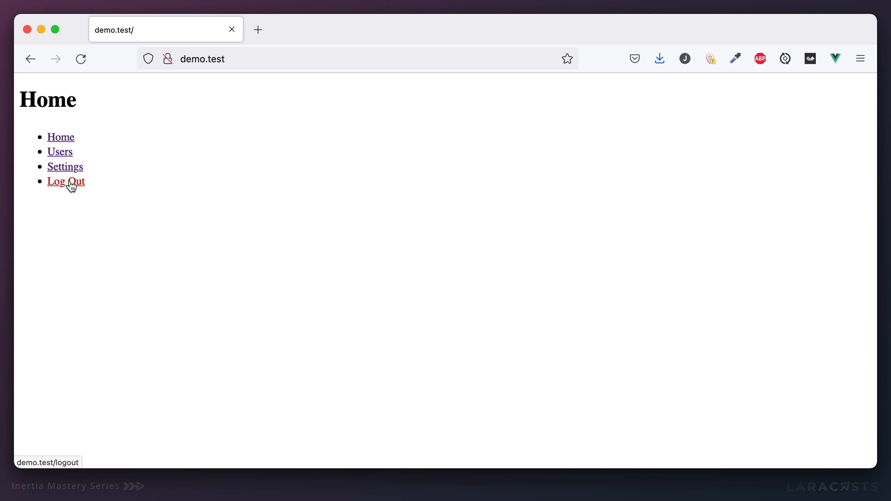
pyautogui.click(66, 181)
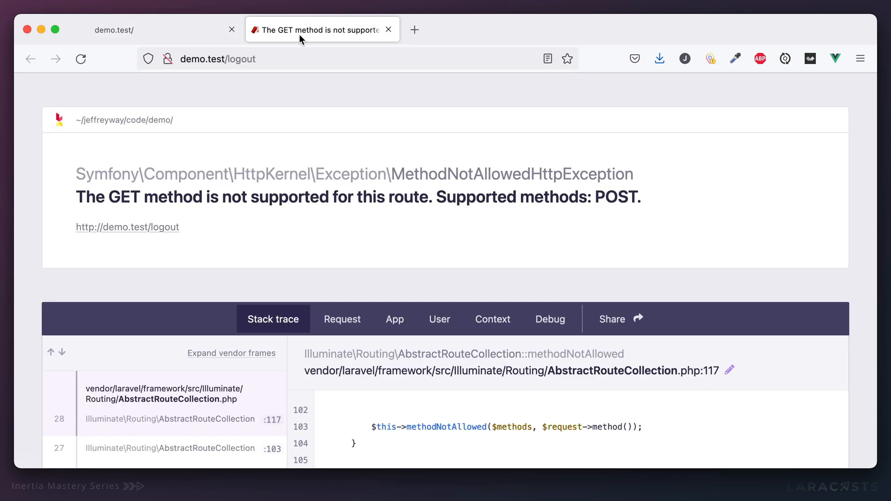
pyautogui.moveTo(368, 272)
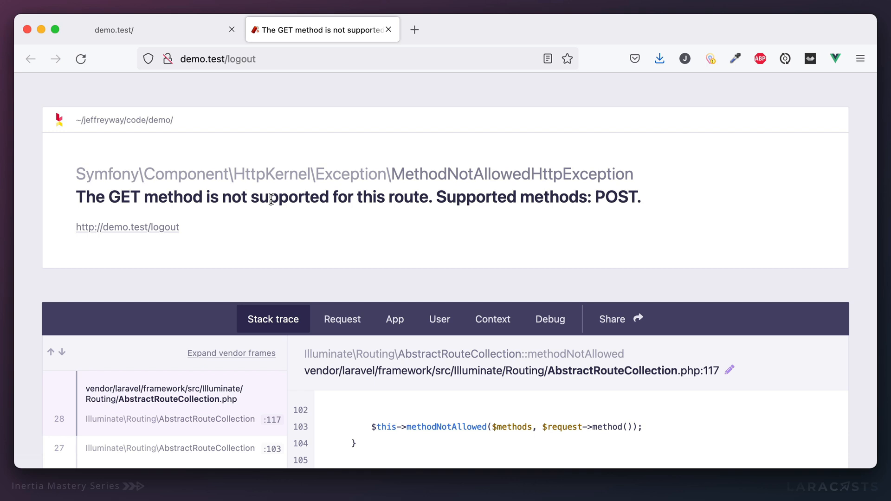
pyautogui.click(389, 30)
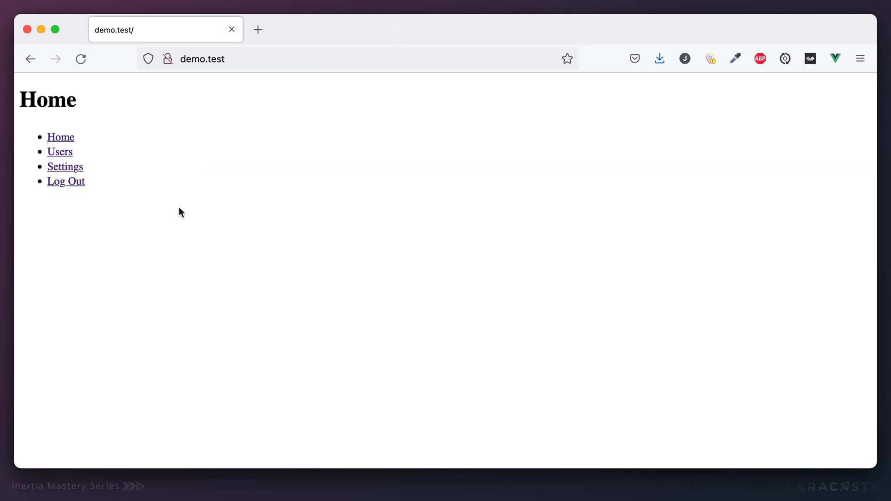
pyautogui.moveTo(429, 212)
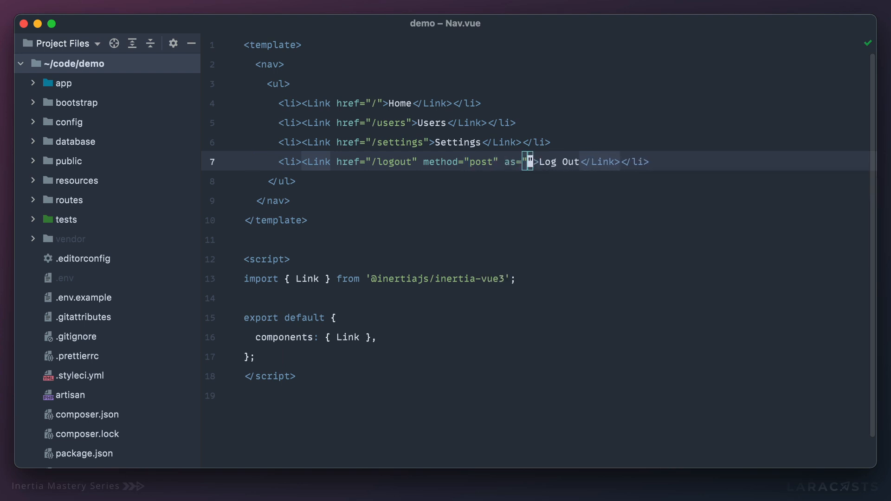
# Add as="button" to the Log Out Link and inspect the rendered button element.
pyautogui.write('button')
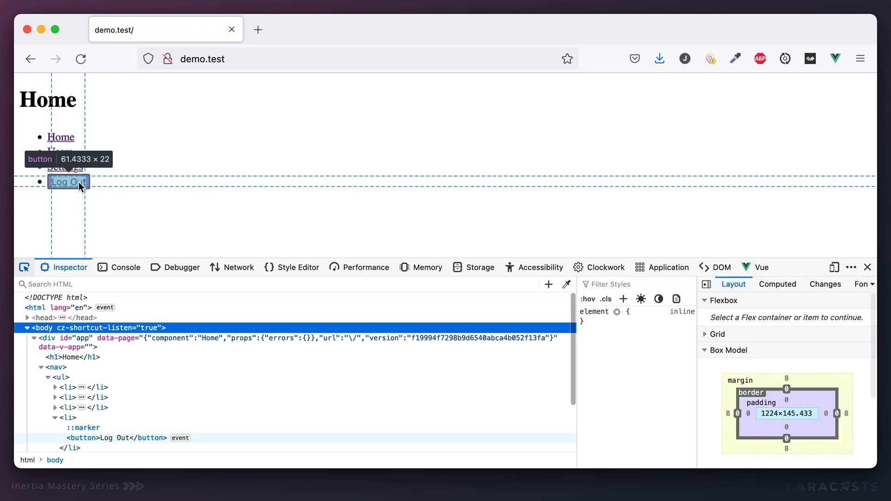
pyautogui.click(83, 437)
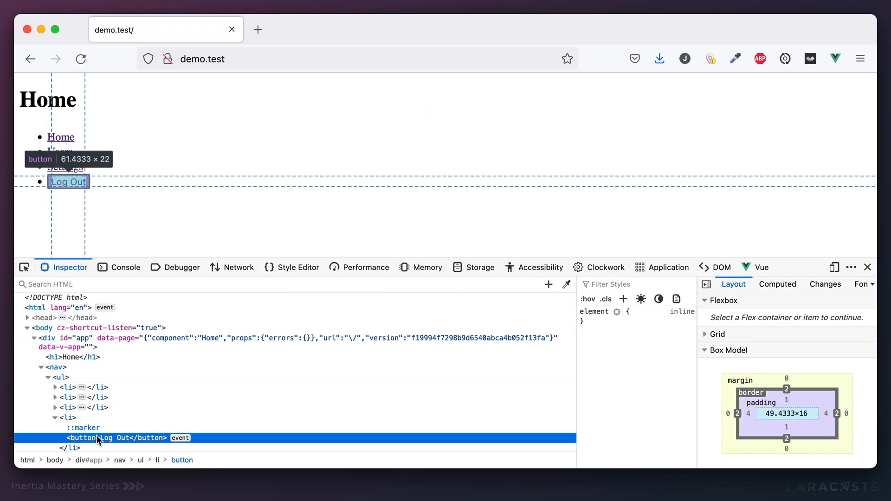
pyautogui.click(68, 182)
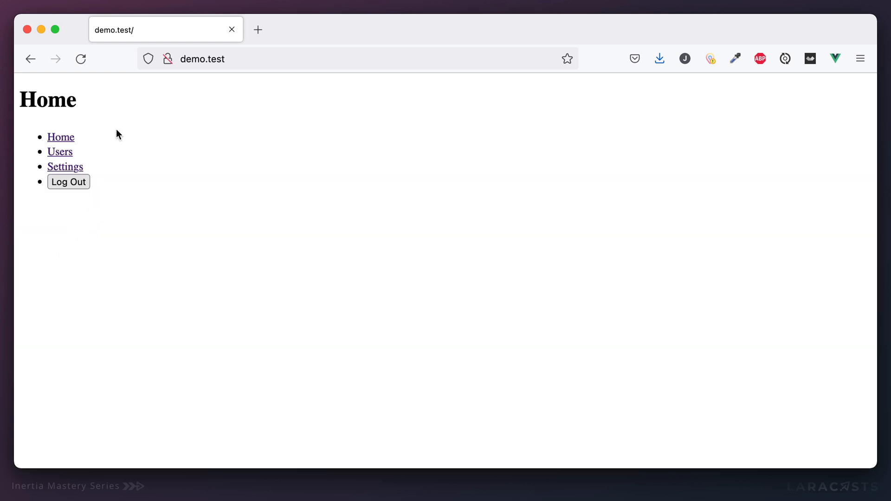
pyautogui.moveTo(139, 157)
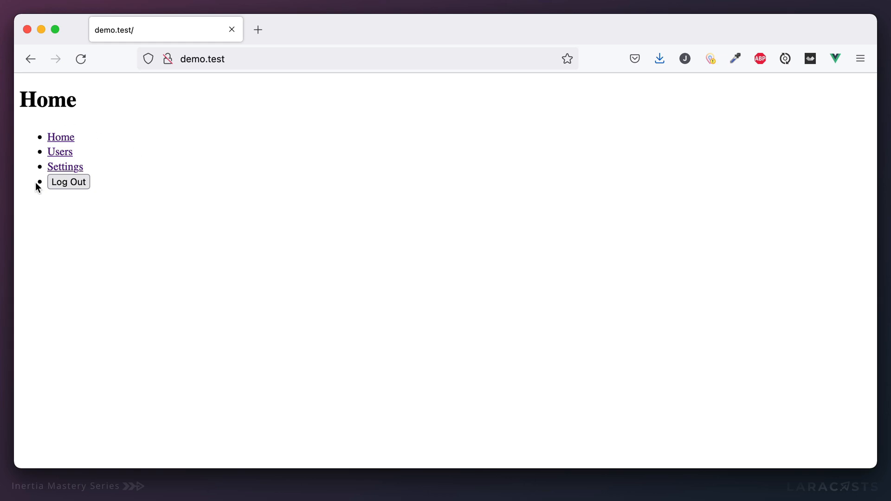
pyautogui.moveTo(111, 196)
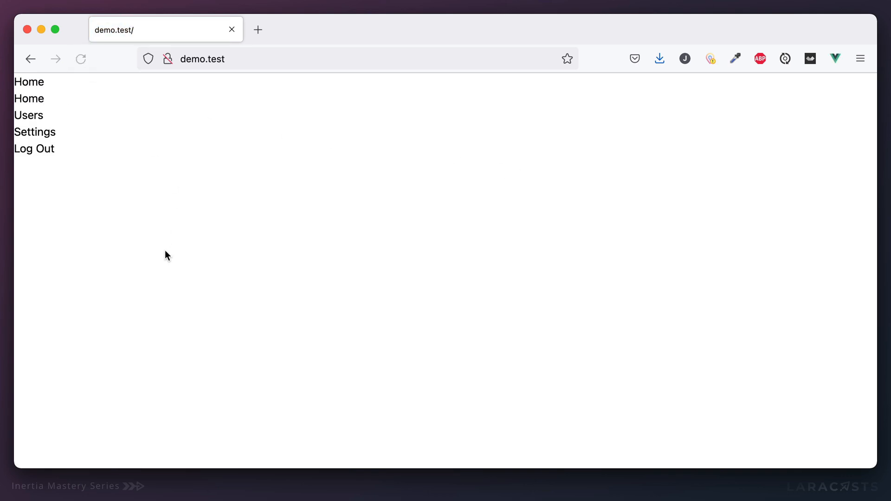
pyautogui.moveTo(143, 215)
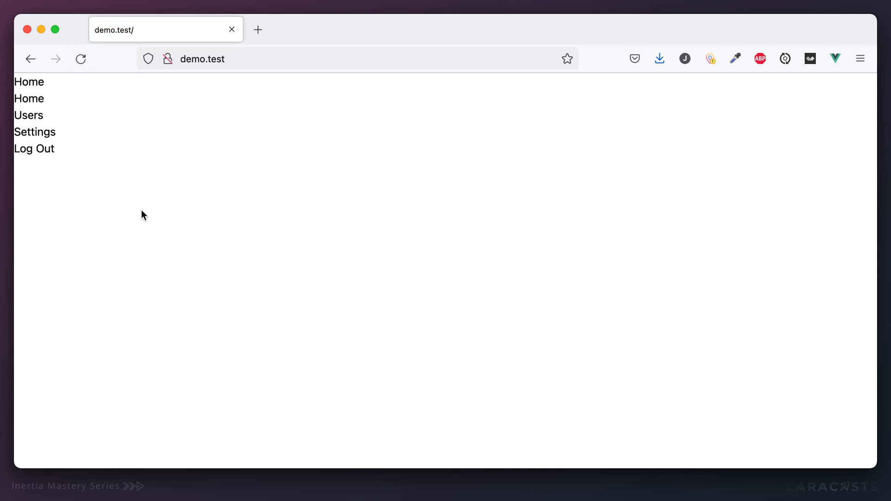
pyautogui.moveTo(33, 149)
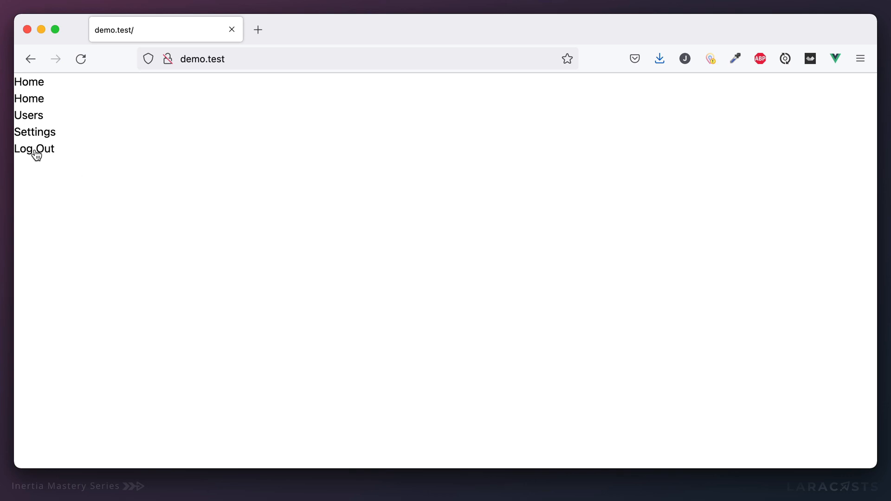
pyautogui.moveTo(114, 141)
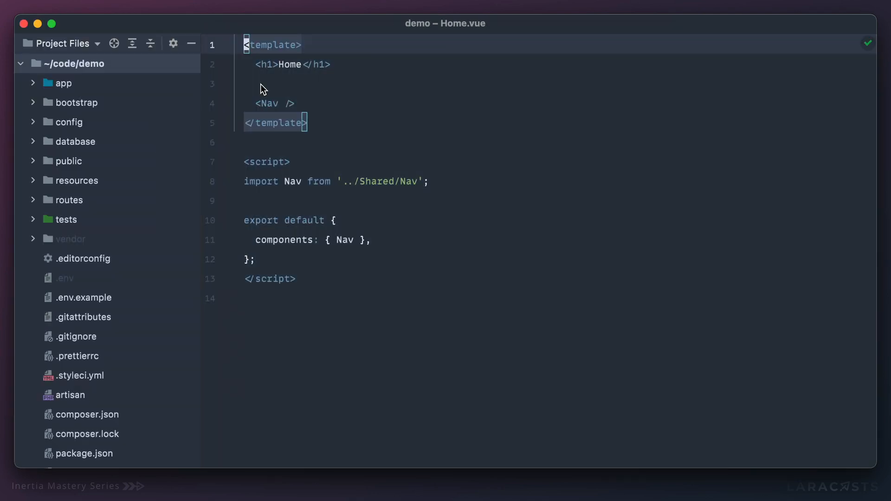
# Add text-4xl font-bold to the Home h1, mt-6 to the nav and list-disc to the ul.
pyautogui.write('class="text-4xl')
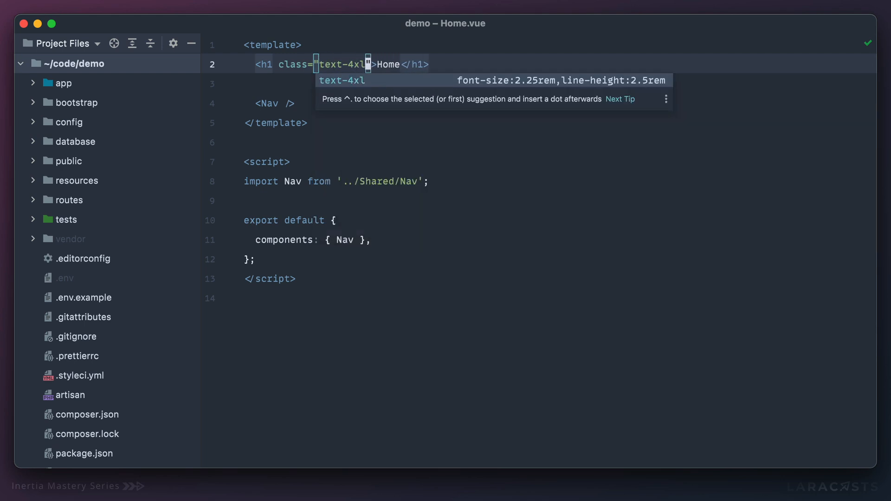
pyautogui.write('font-bold')
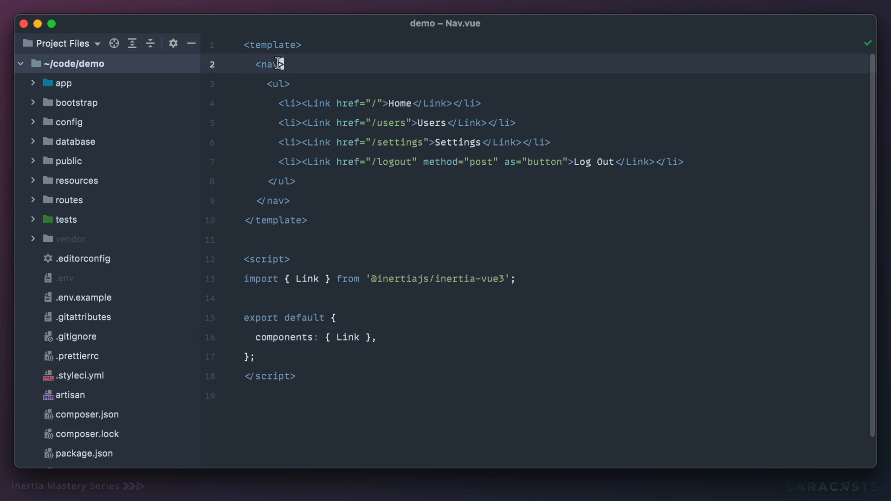
pyautogui.write('class="mt-6')
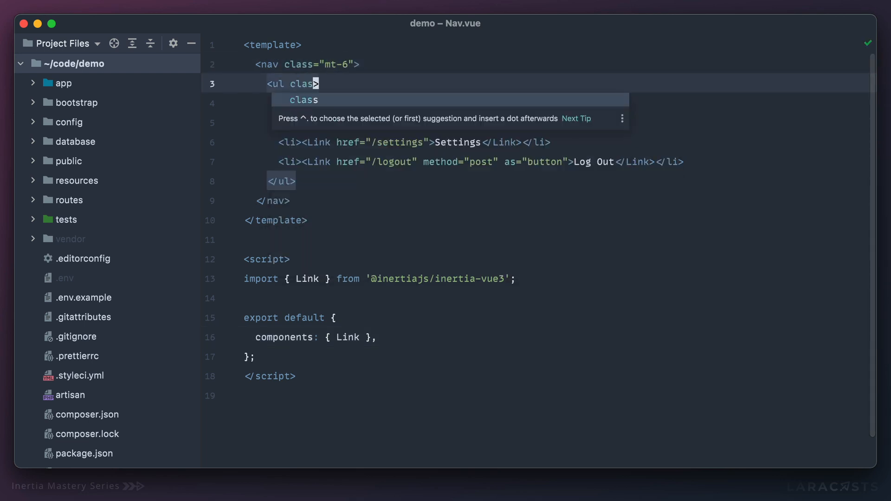
pyautogui.write('="list-')
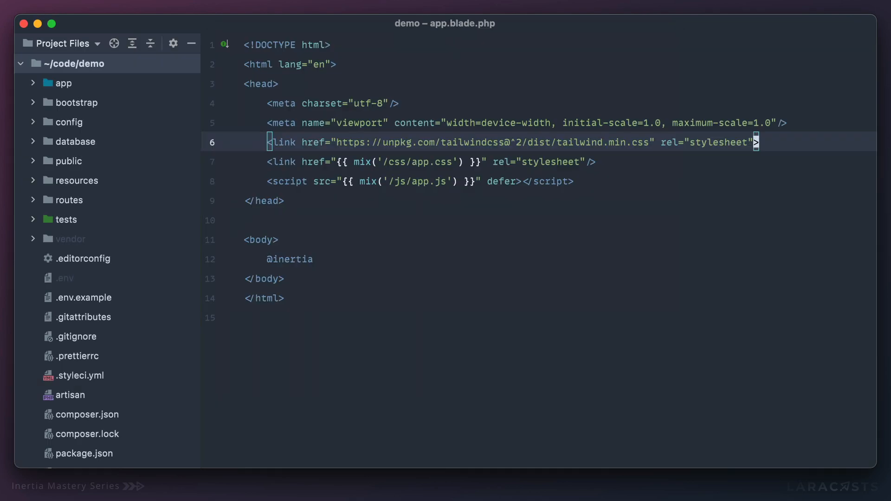
pyautogui.write('<section></section>')
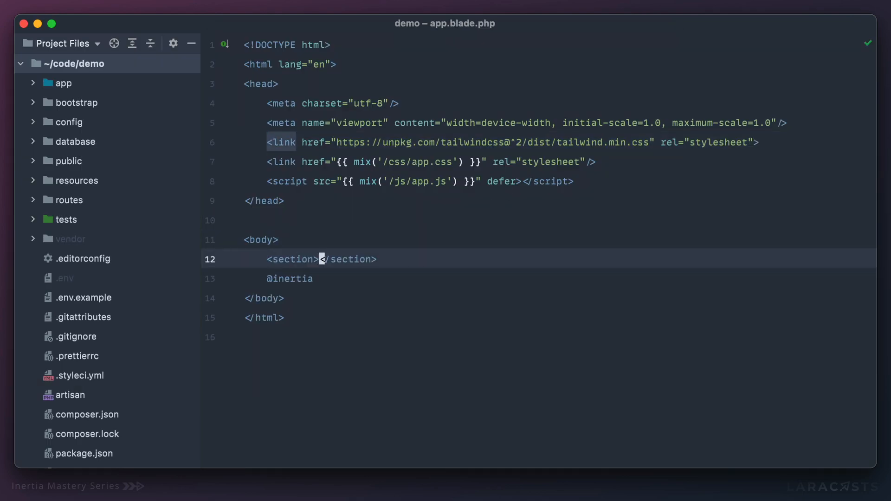
pyautogui.press('enter')
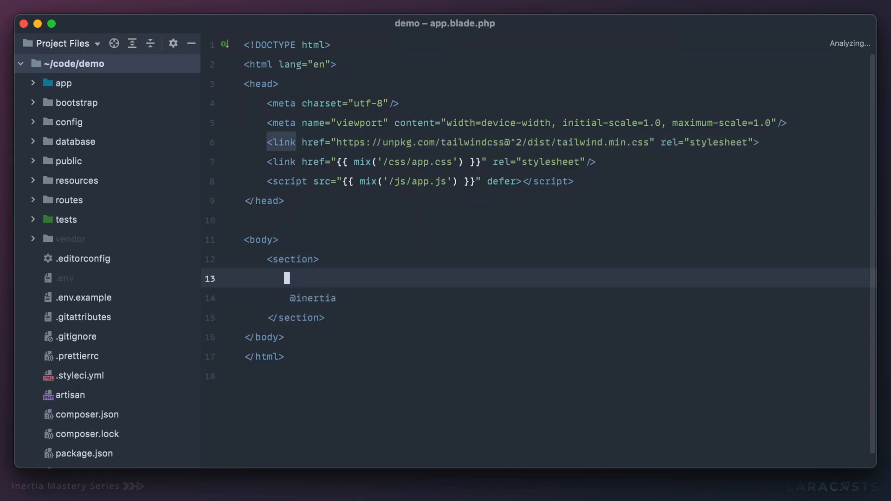
pyautogui.write('class=""')
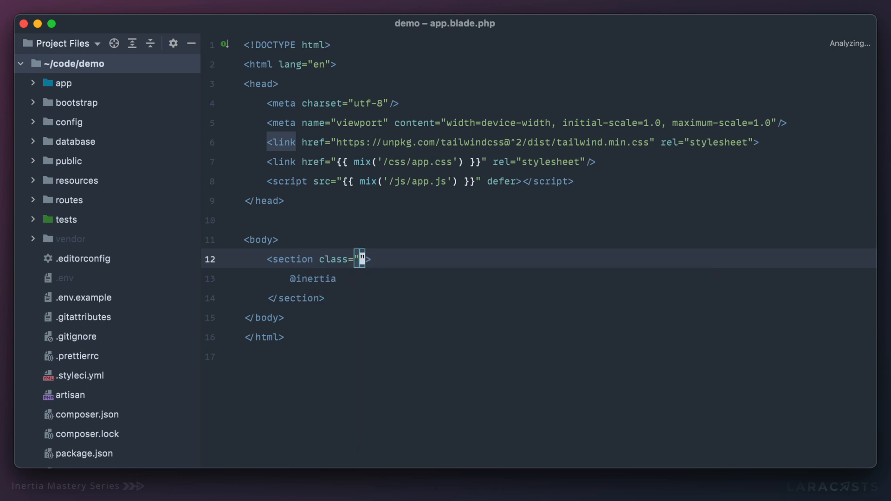
pyautogui.write('px')
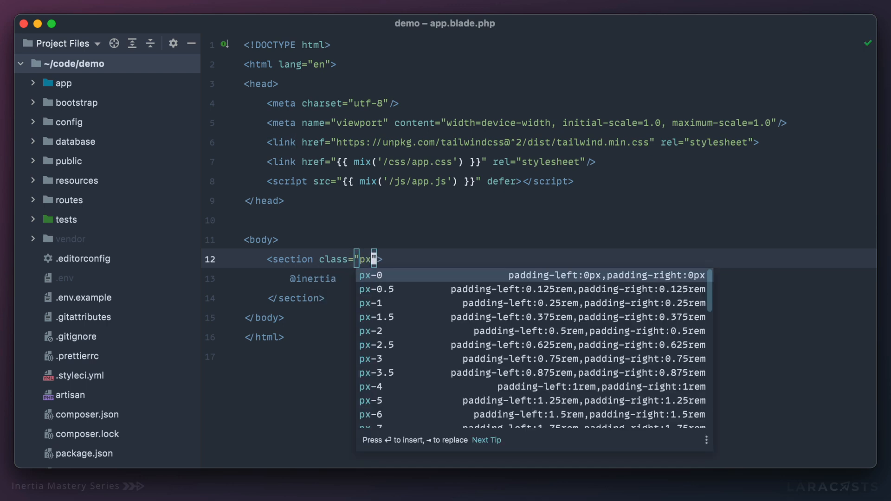
pyautogui.write('-')
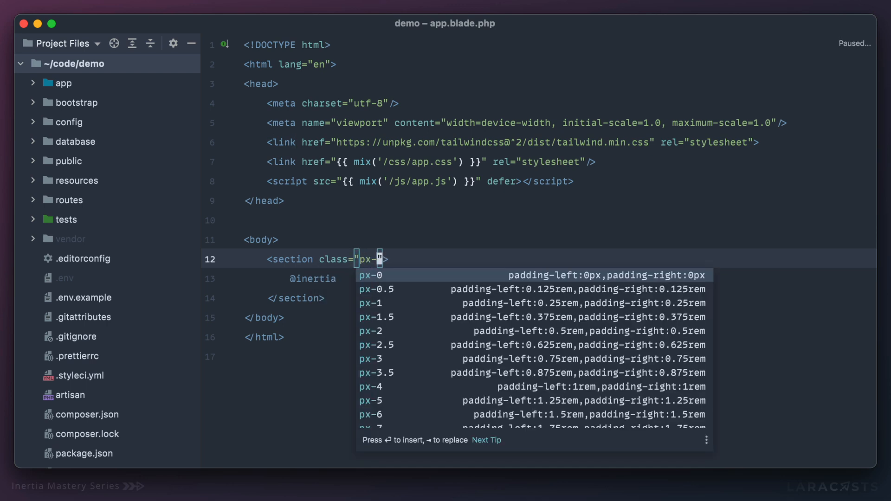
pyautogui.press('Escape')
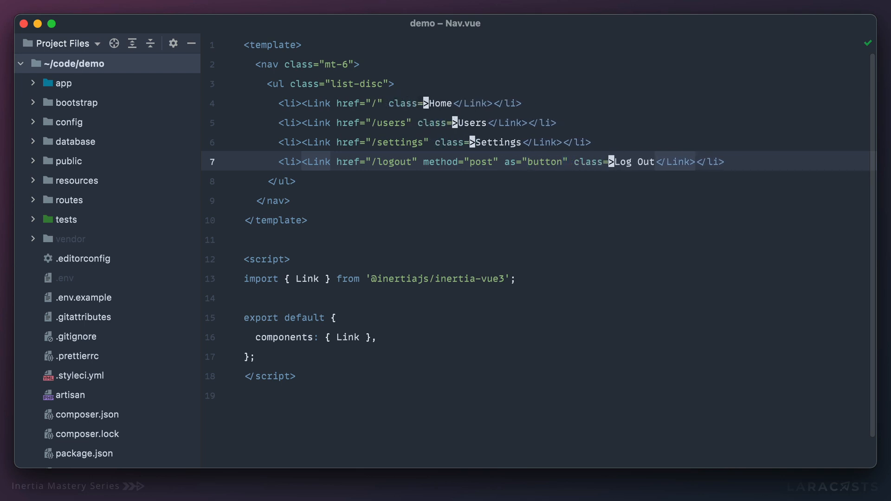
# Give all four nav Links class="text-blue-500 hover:underline" using multiple cursors.
pyautogui.write('text-"')
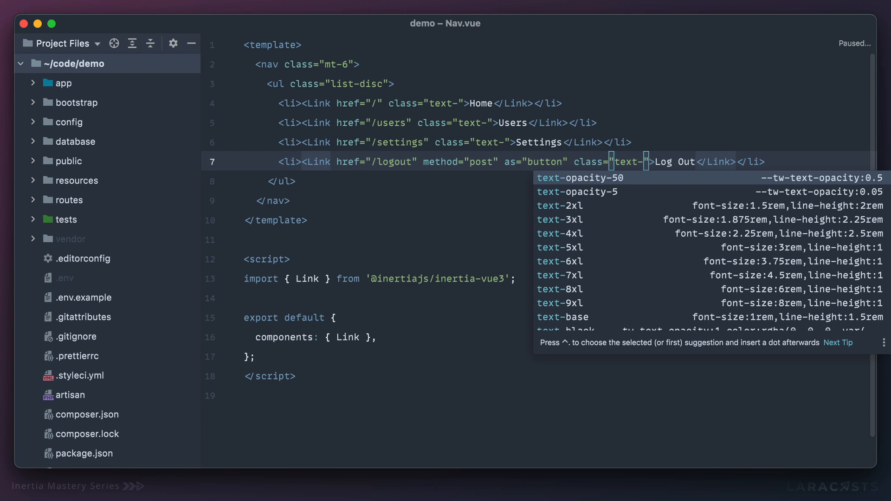
pyautogui.write('blue-500 hover:te')
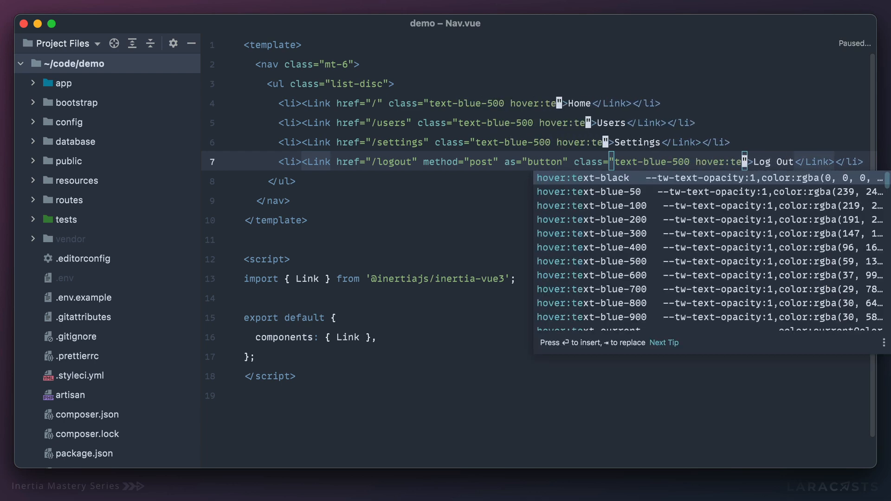
pyautogui.write('underline')
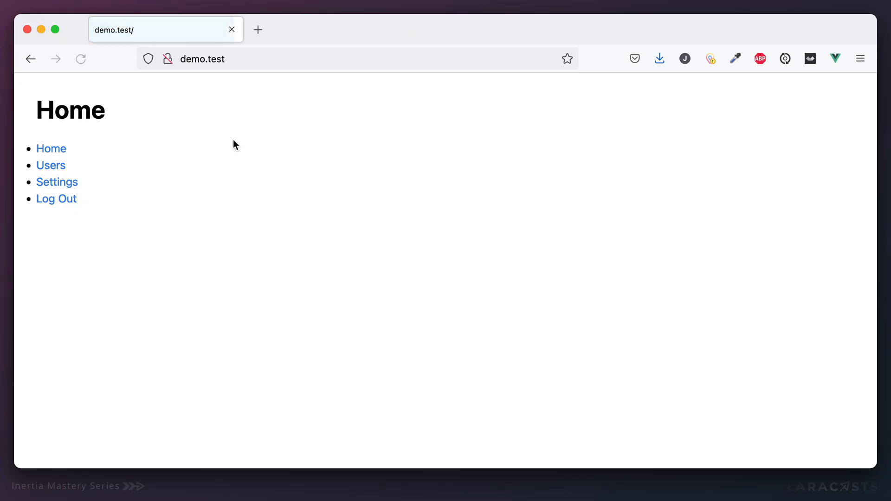
# Inspect the Log Out button's text-blue-500 hover:underline classes, then close DevTools.
pyautogui.click(51, 149)
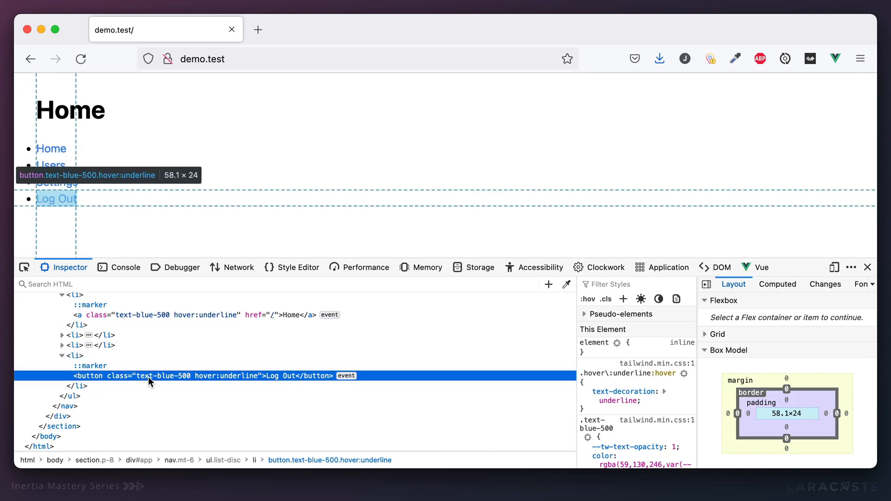
pyautogui.click(868, 268)
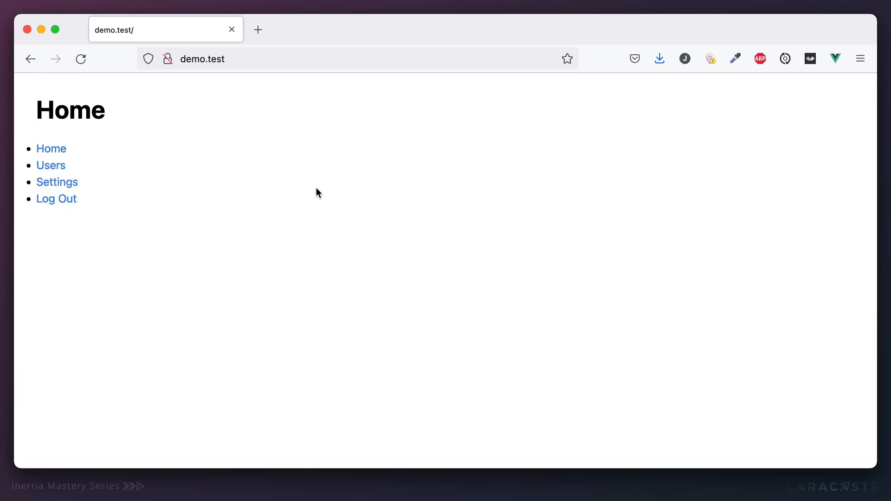
pyautogui.click(57, 198)
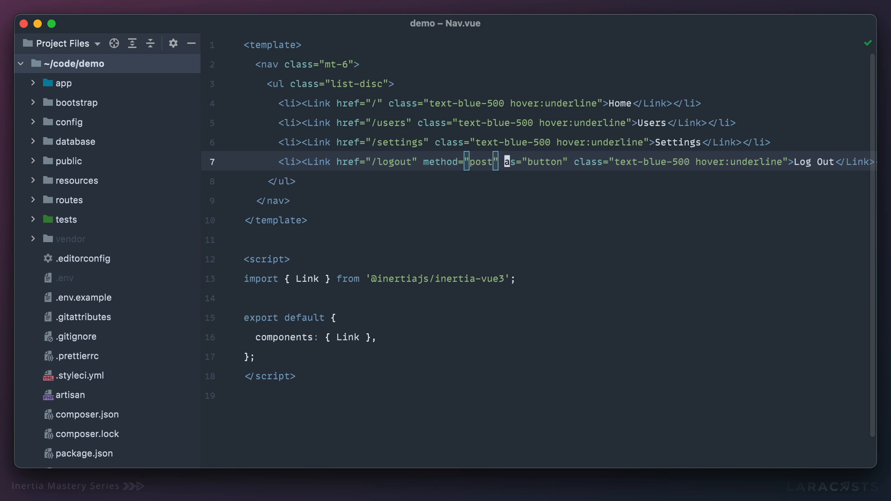
# Add :data="{ foo: 'bar' }" to the Log Out Link in Nav.vue.
pyautogui.write(':data=""')
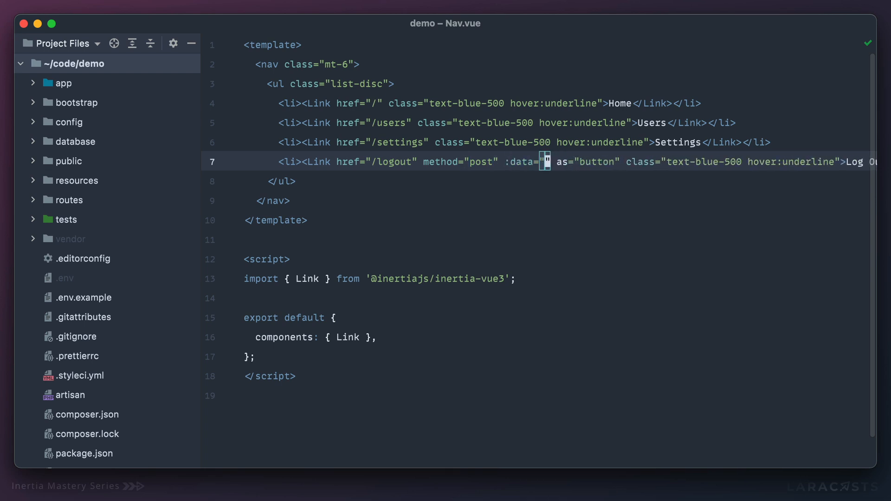
pyautogui.write('{ foo:')
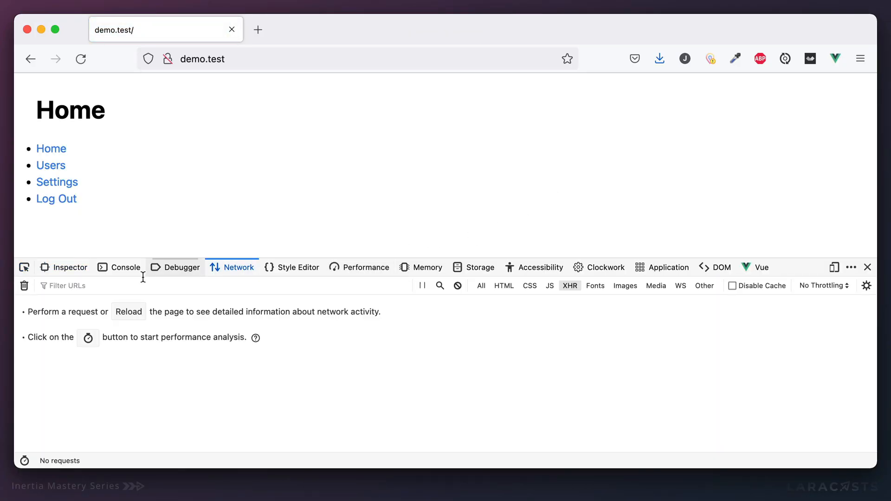
# Log out and confirm the POST payload carries foo: "bar".
pyautogui.click(56, 198)
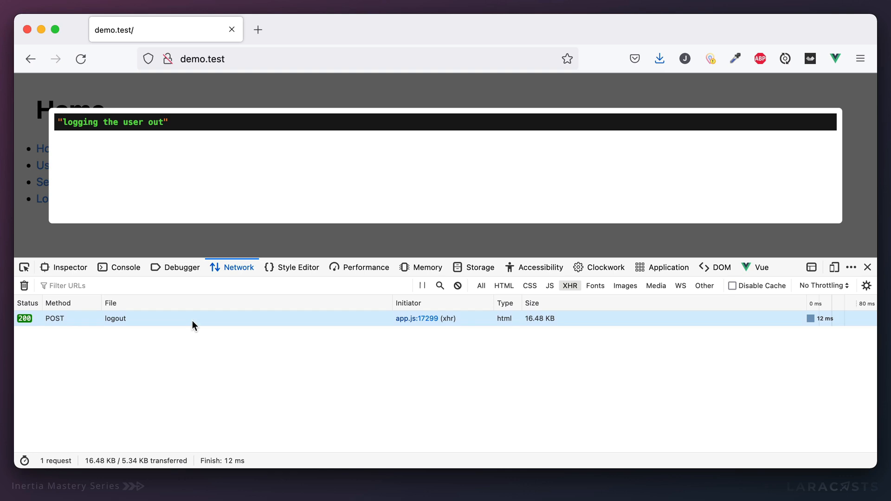
pyautogui.click(113, 318)
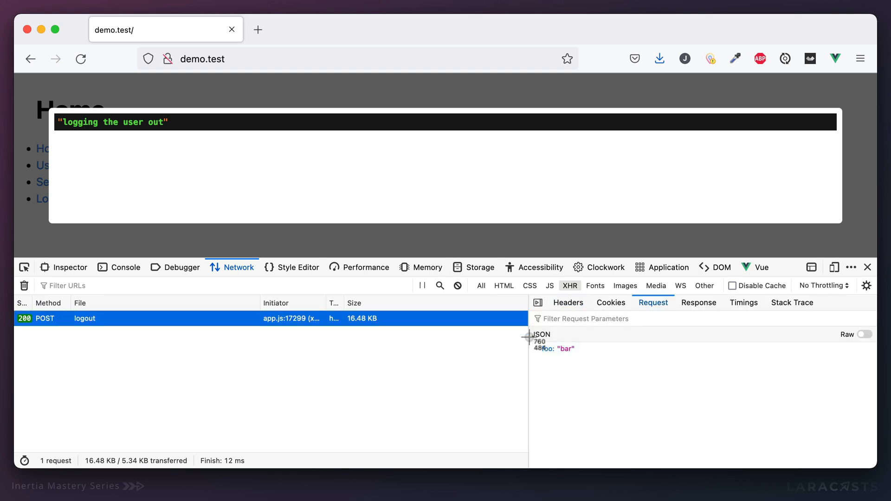
pyautogui.moveTo(603, 373)
pyautogui.write('routes/web')
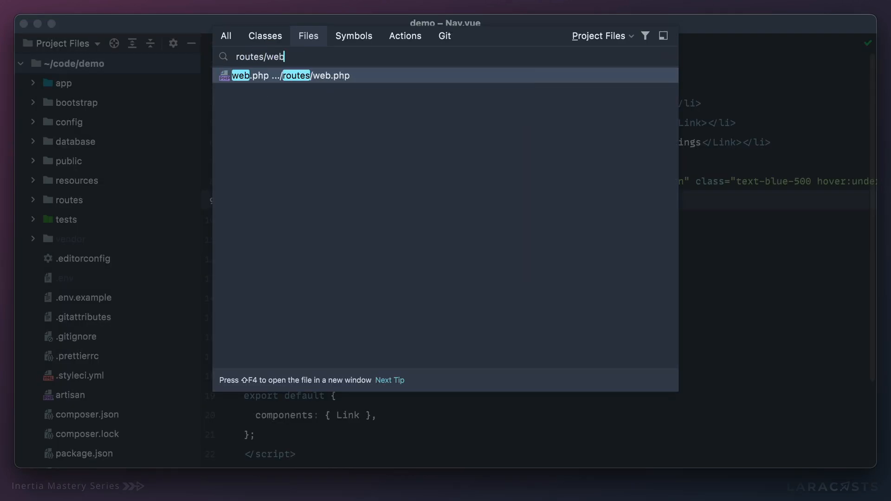
# Change the logout route in web.php to dd(request('foo')).
pyautogui.click(288, 75)
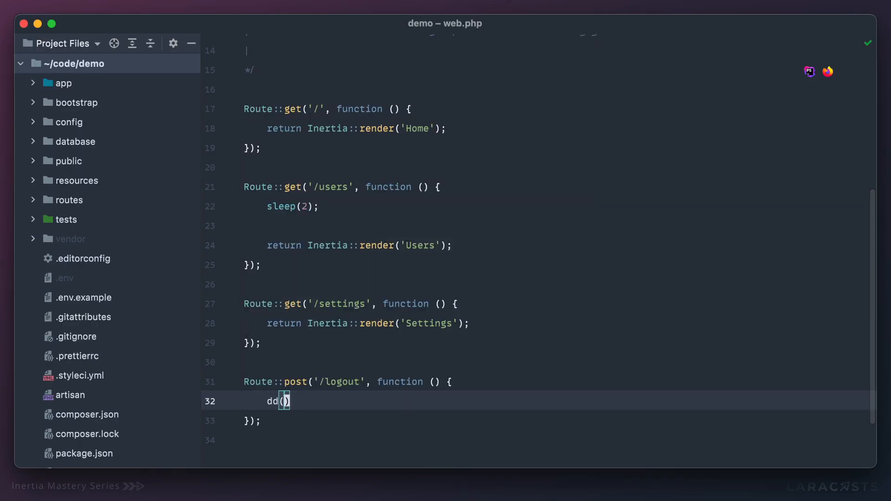
pyautogui.write("request('foo')")
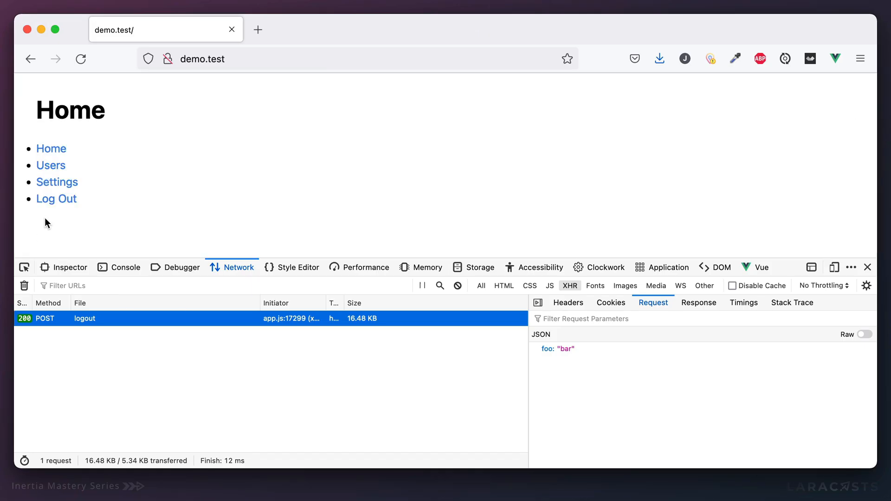
# Log out again so the response dumps "bar".
pyautogui.click(56, 198)
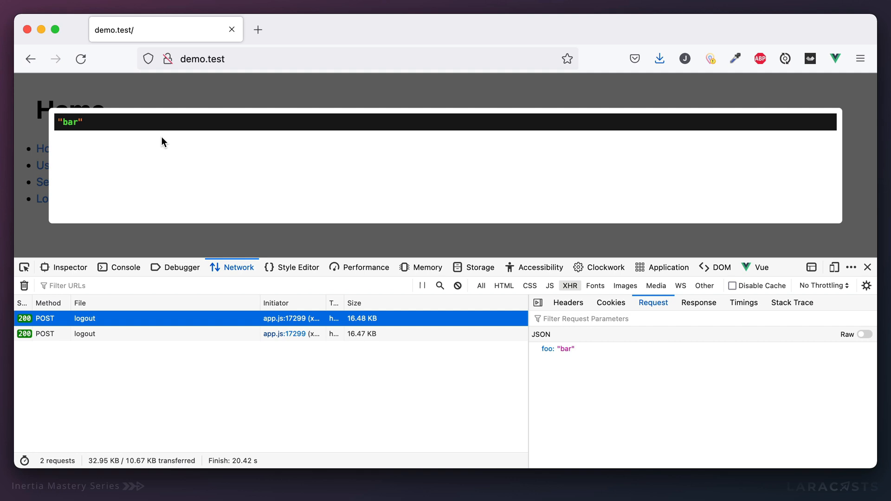
pyautogui.moveTo(343, 226)
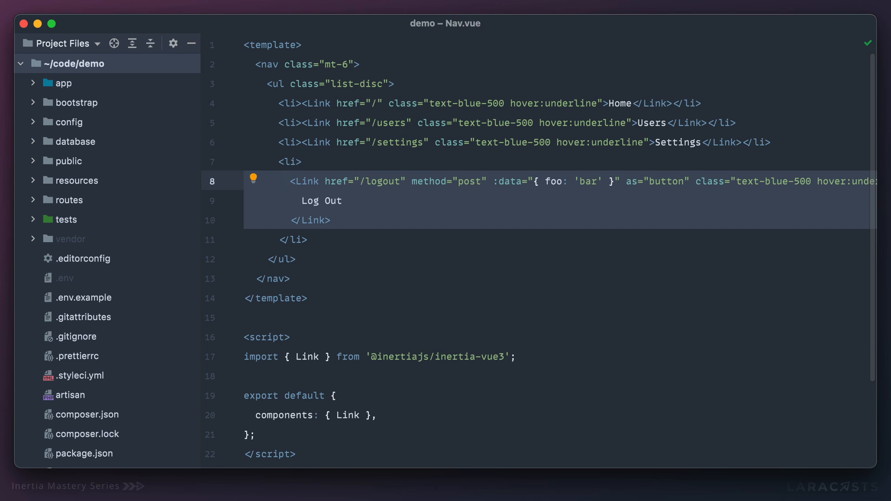
pyautogui.moveTo(568, 181)
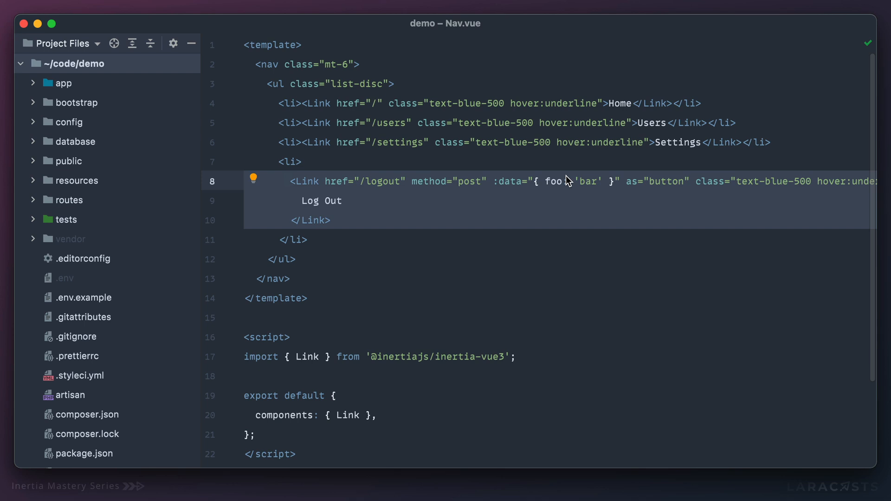